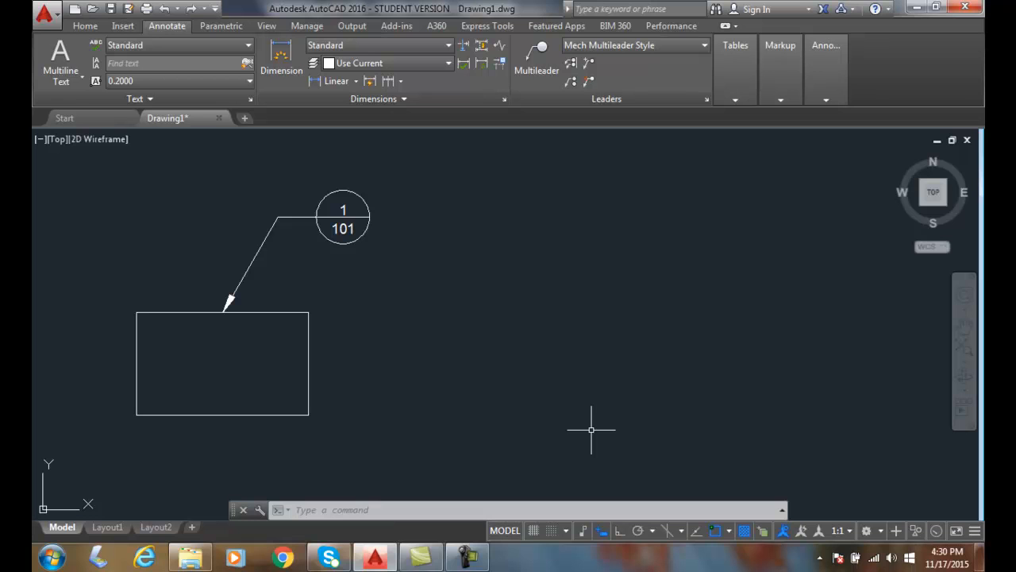
{"action": "mouse_move", "coordinate": [229, 225]}
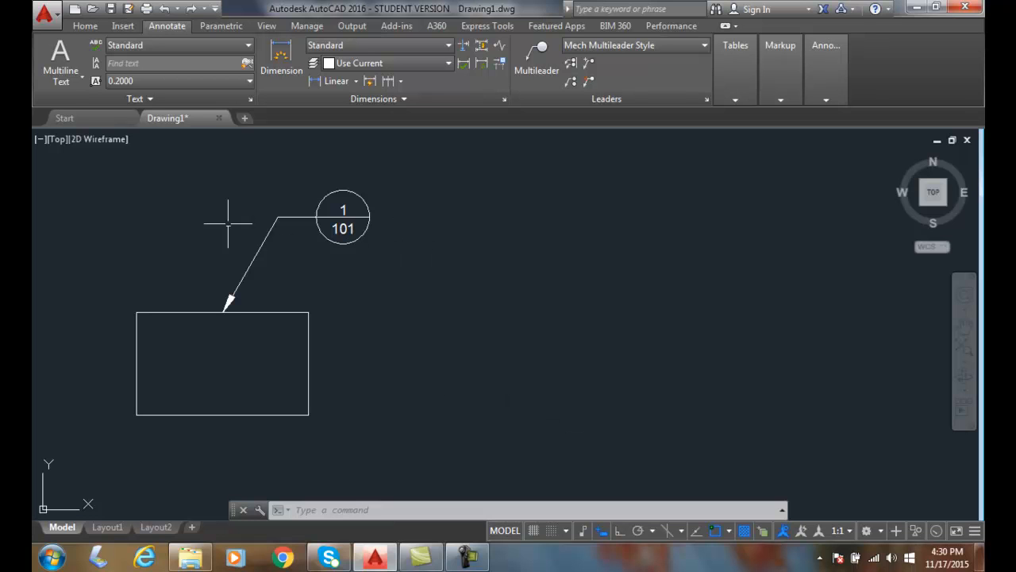
{"action": "mouse_move", "coordinate": [298, 232]}
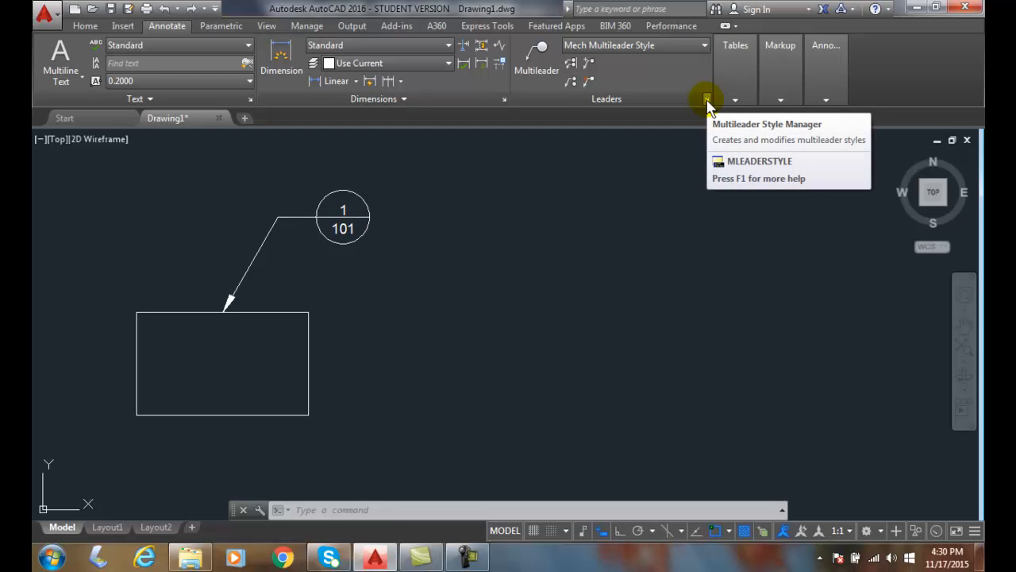
Step: Bring up Multileader Style Manager and begin modifying the Mech Multileader Style
{"action": "left_click", "coordinate": [706, 99]}
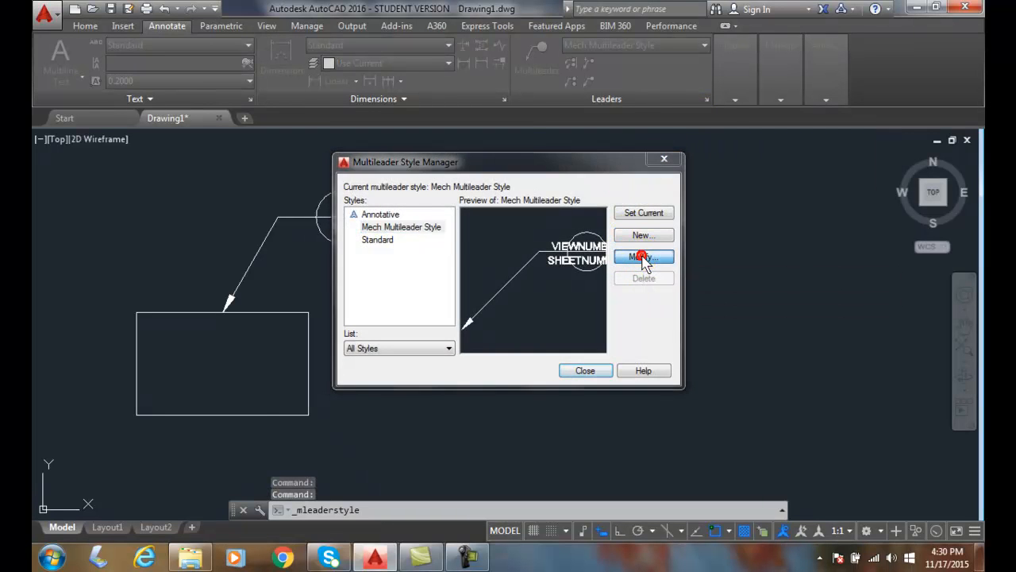
{"action": "left_click", "coordinate": [643, 257]}
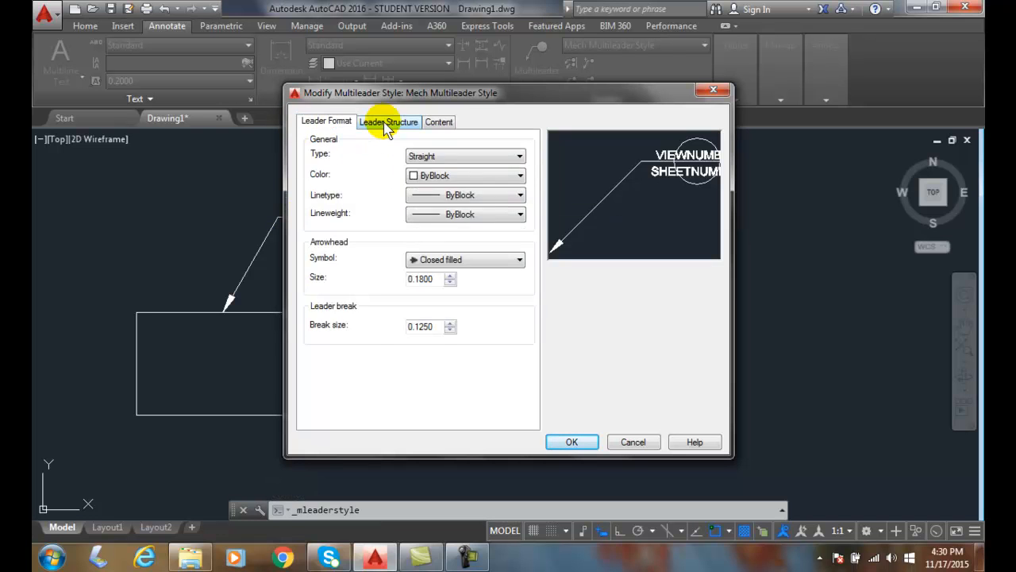
Step: Change the style's content Multileader type from Block to Mtext and confirm
{"action": "left_click", "coordinate": [439, 121]}
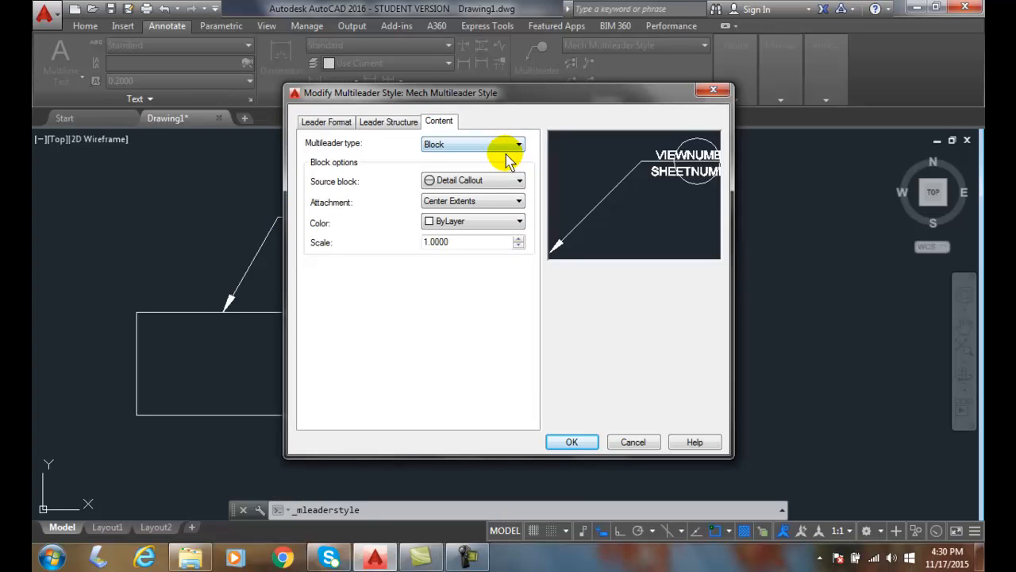
{"action": "left_click", "coordinate": [518, 143]}
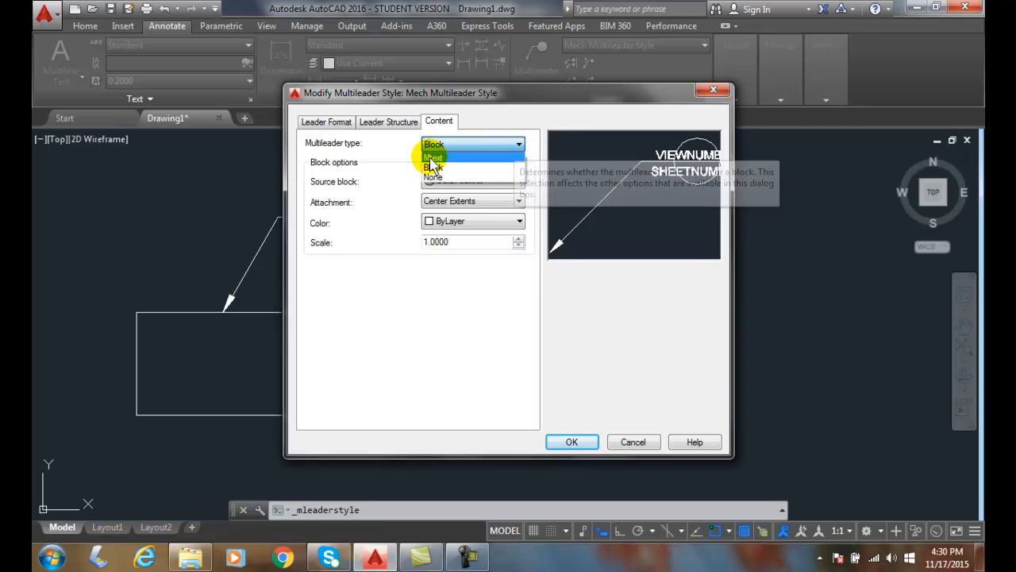
{"action": "left_click", "coordinate": [435, 157]}
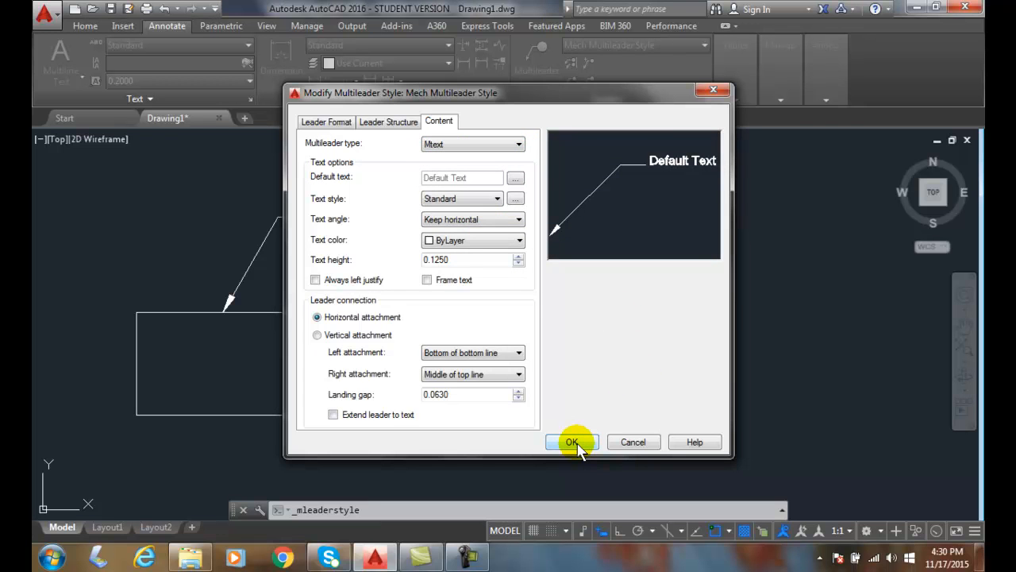
{"action": "left_click", "coordinate": [572, 442]}
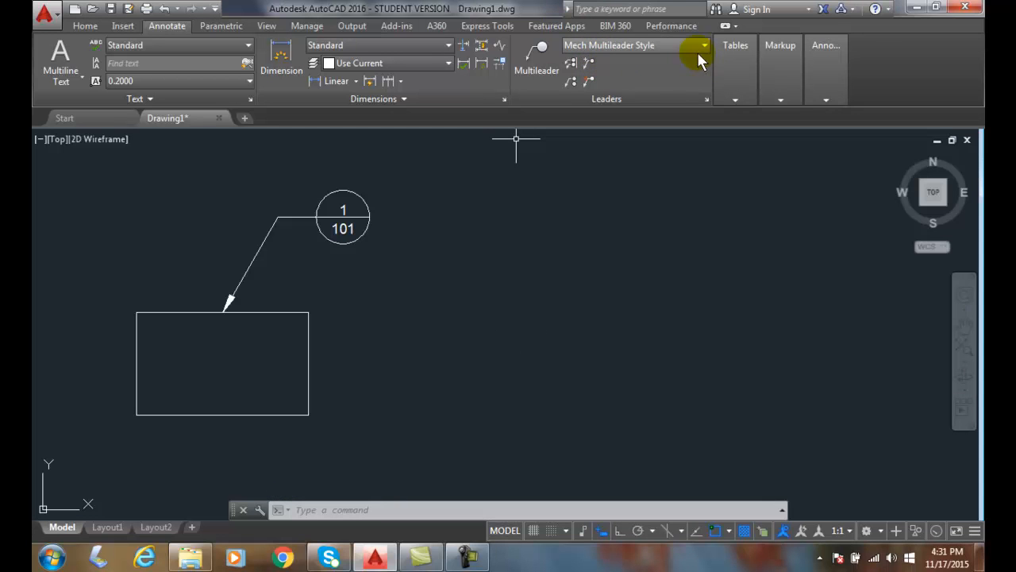
{"action": "mouse_move", "coordinate": [670, 71]}
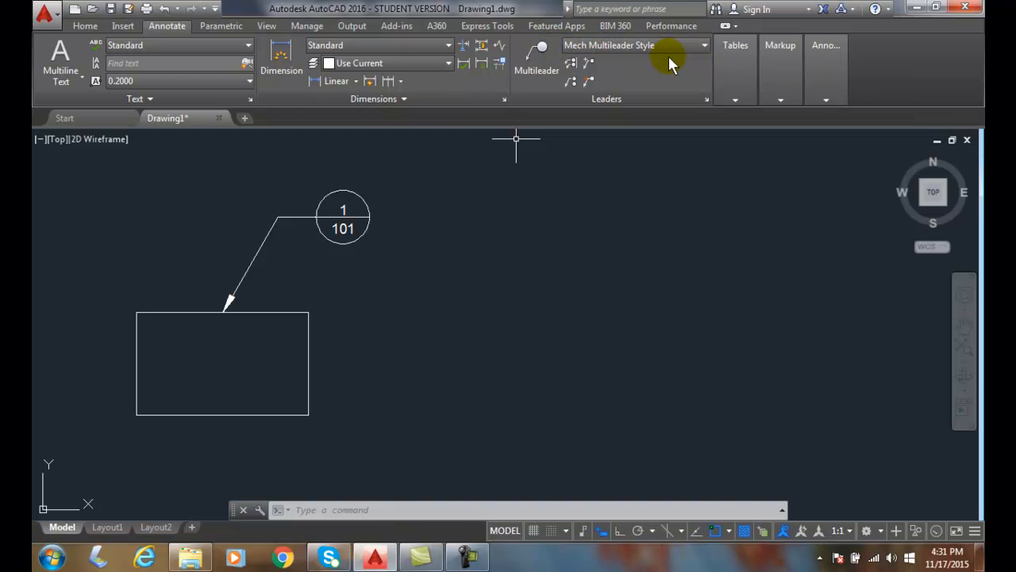
{"action": "mouse_move", "coordinate": [654, 66]}
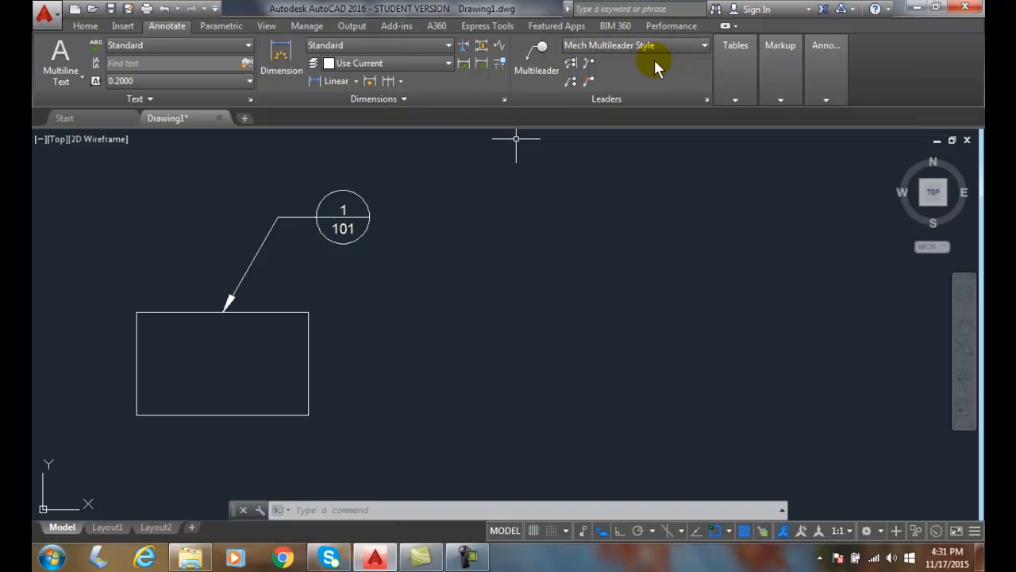
{"action": "mouse_move", "coordinate": [652, 70]}
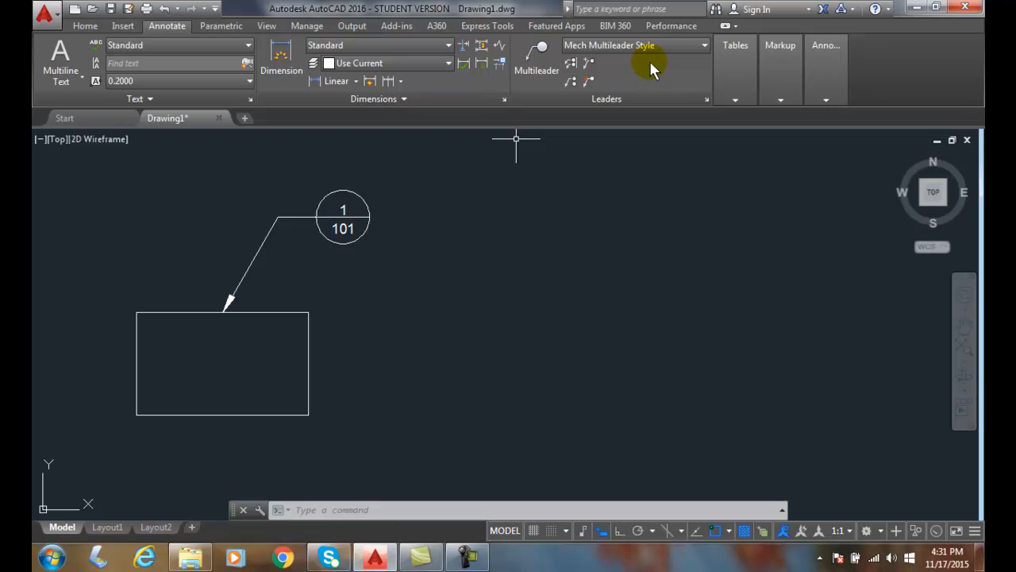
{"action": "mouse_move", "coordinate": [604, 115]}
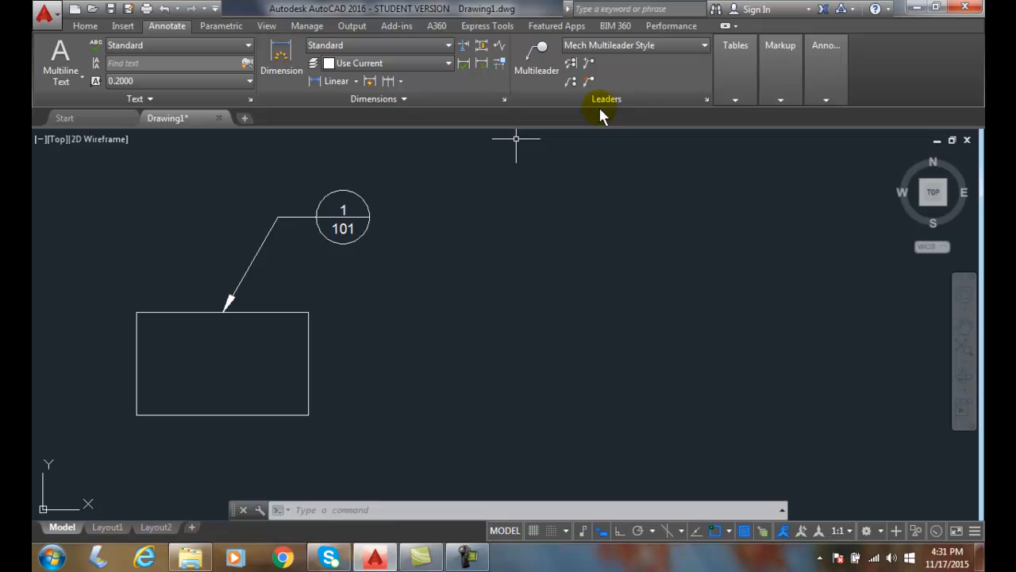
{"action": "mouse_move", "coordinate": [481, 232]}
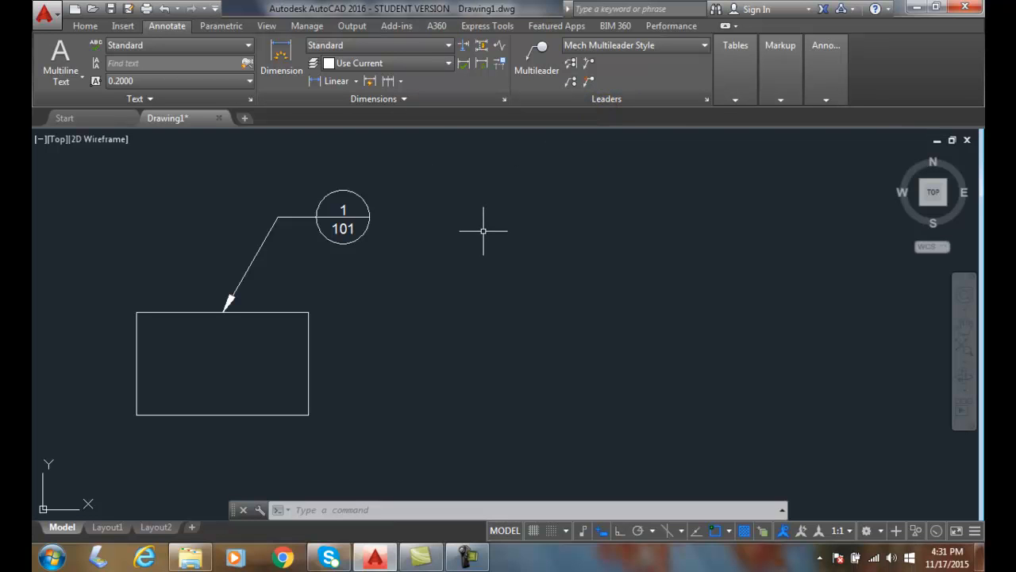
{"action": "mouse_move", "coordinate": [480, 232]}
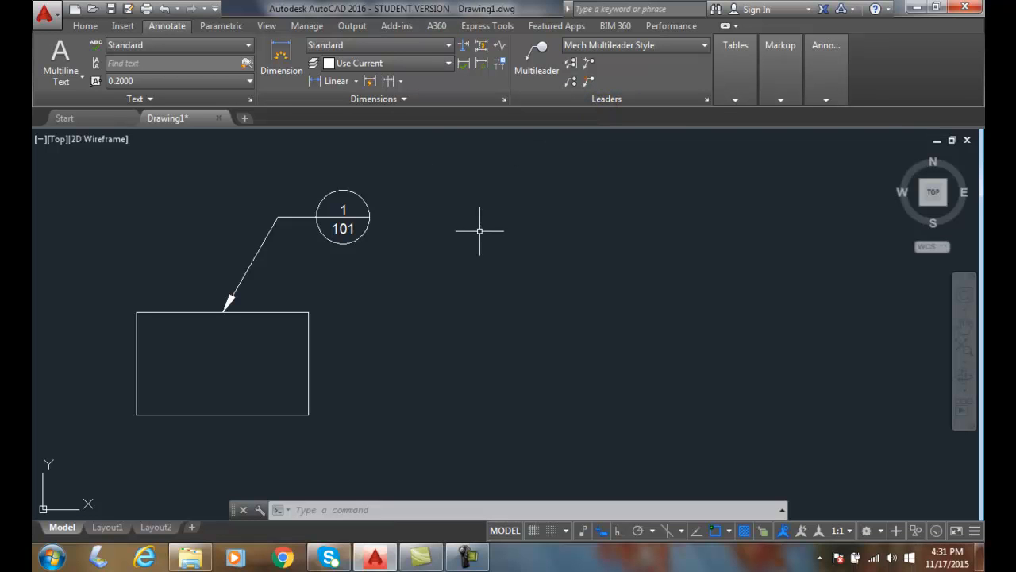